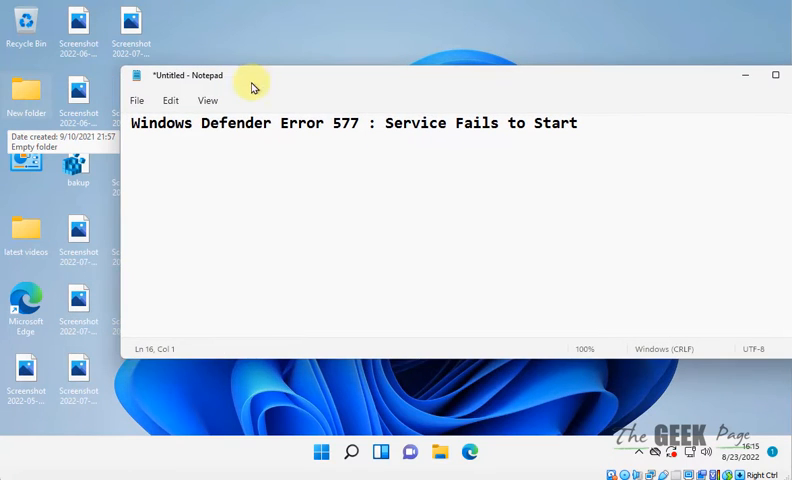
pyautogui.moveTo(529, 123)
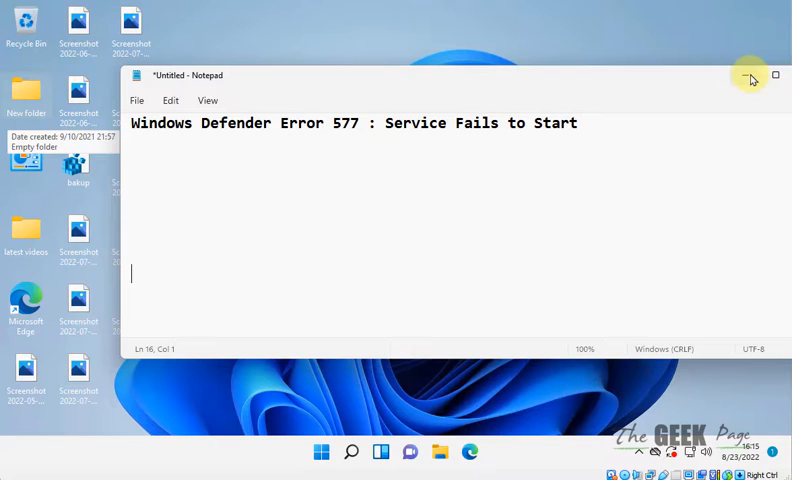
# - Move Notepad aside and search for 'registry Editor' to launch it
pyautogui.click(749, 75)
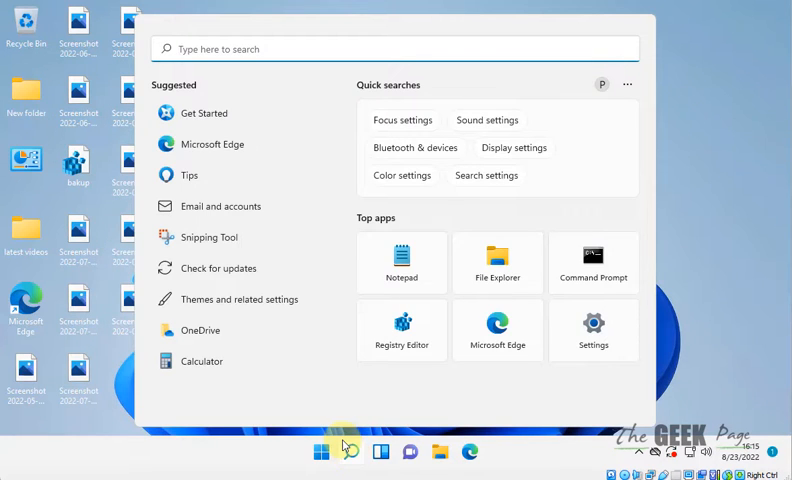
pyautogui.write('registry Editor')
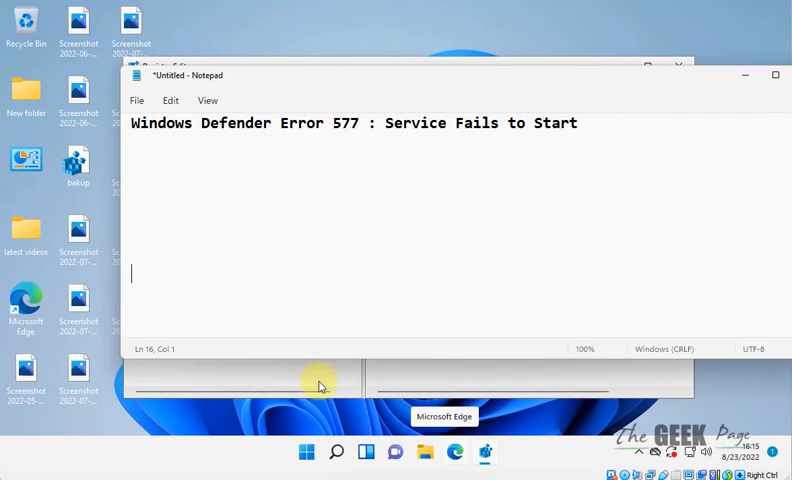
# - Navigate to HKEY_LOCAL_MACHINE\SOFTWARE\Policies\Microsoft\Windows Defender
pyautogui.write('HKEY_LOCAL_MACHINE\\SOFTWARE\\Policies\\Microsoft\\Windows Defender')
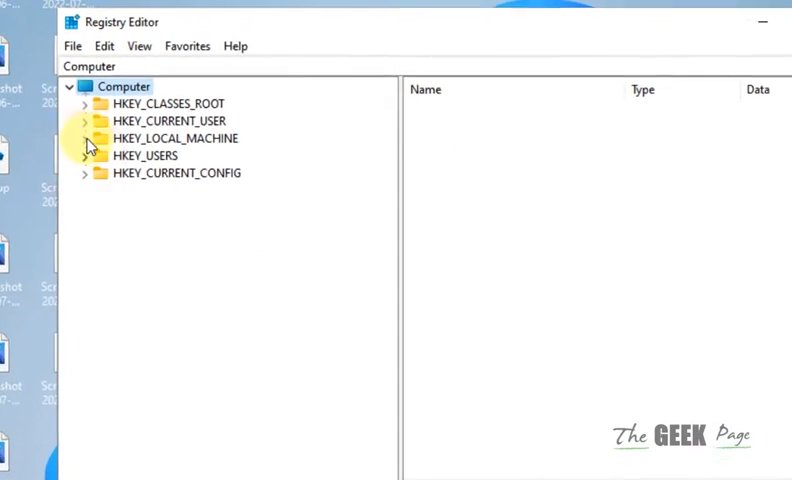
pyautogui.click(86, 138)
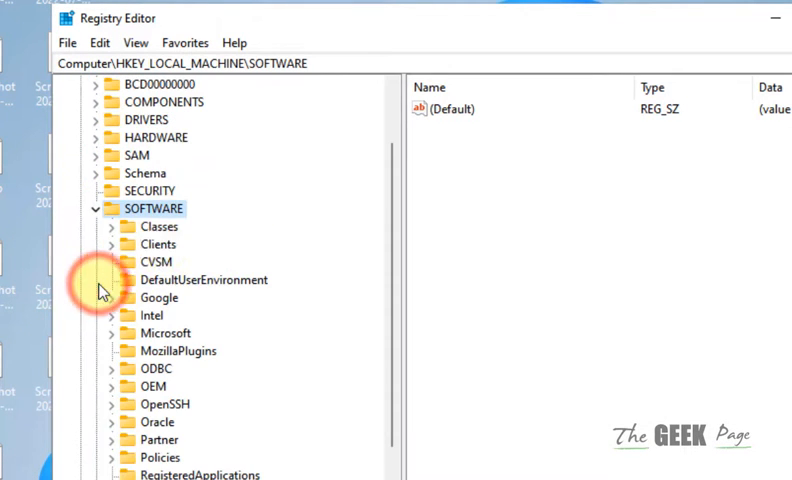
pyautogui.moveTo(157, 457)
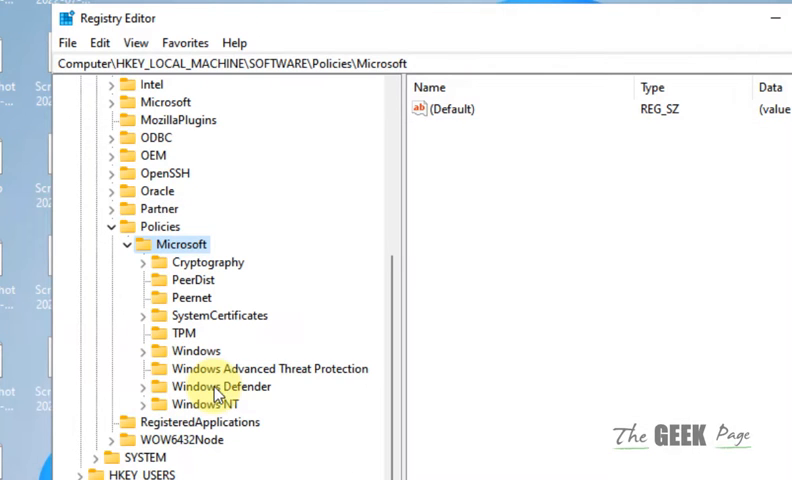
pyautogui.click(206, 387)
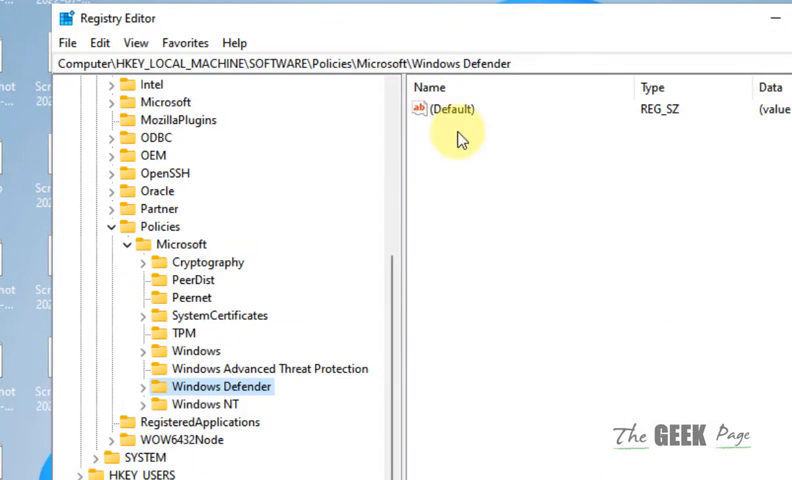
# - Create a new DWORD (32-bit) value named DisableAntiVirus
pyautogui.rightClick(460, 135)
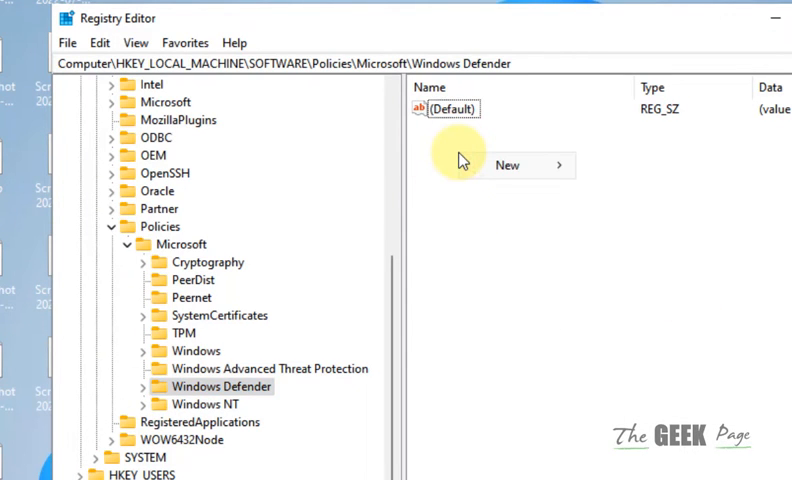
pyautogui.click(506, 165)
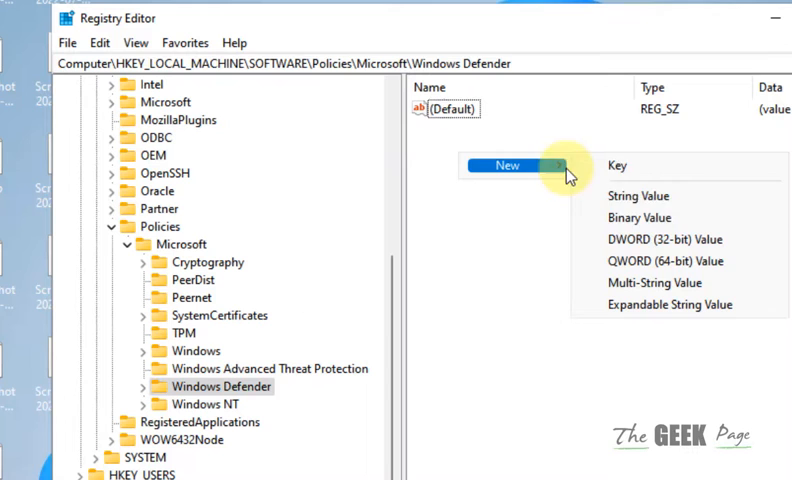
pyautogui.click(678, 238)
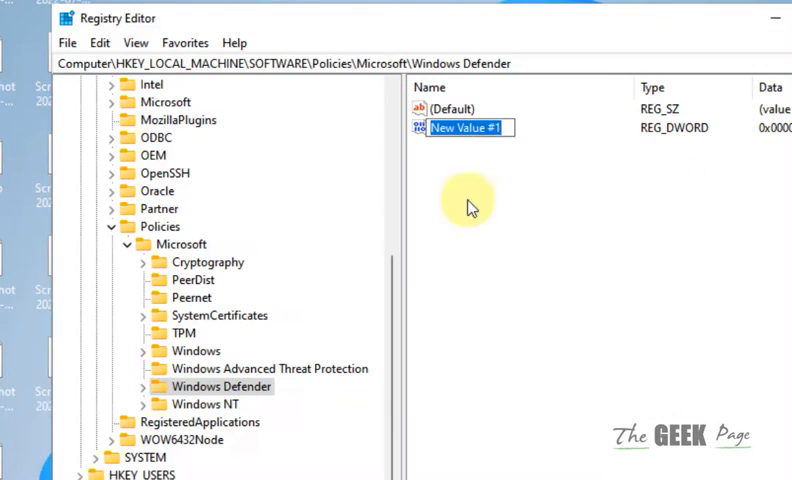
pyautogui.write('DisableAntiVirus')
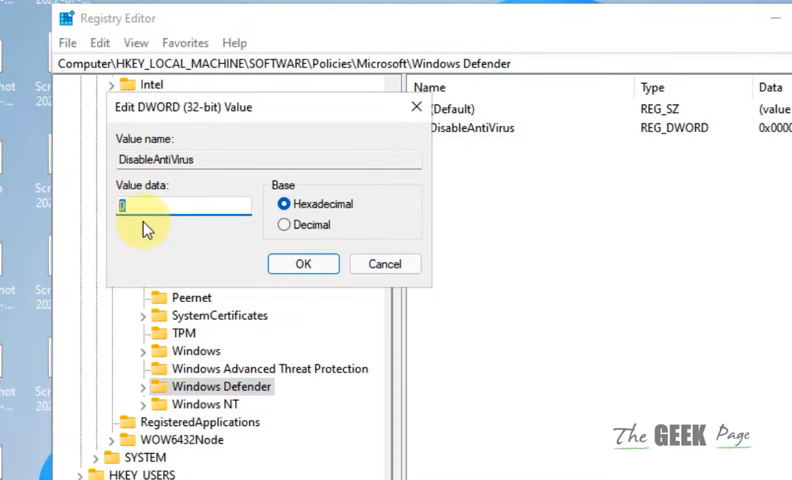
# - Set DisableAntiVirus data to 1
pyautogui.click(303, 263)
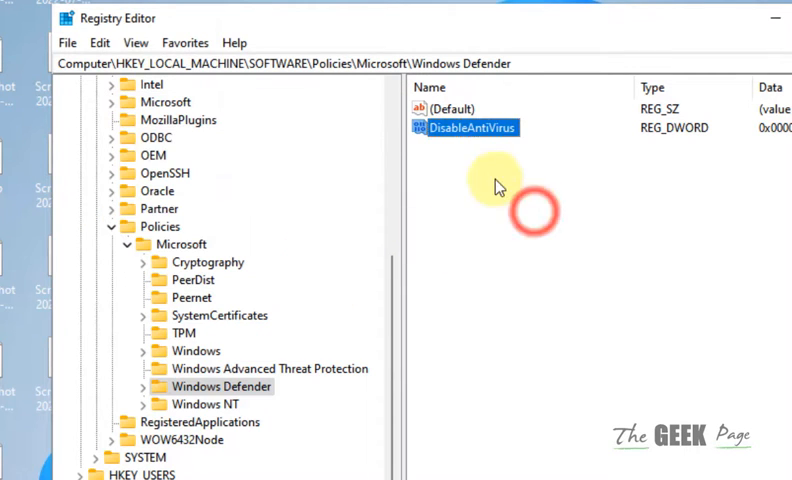
pyautogui.doubleClick(475, 127)
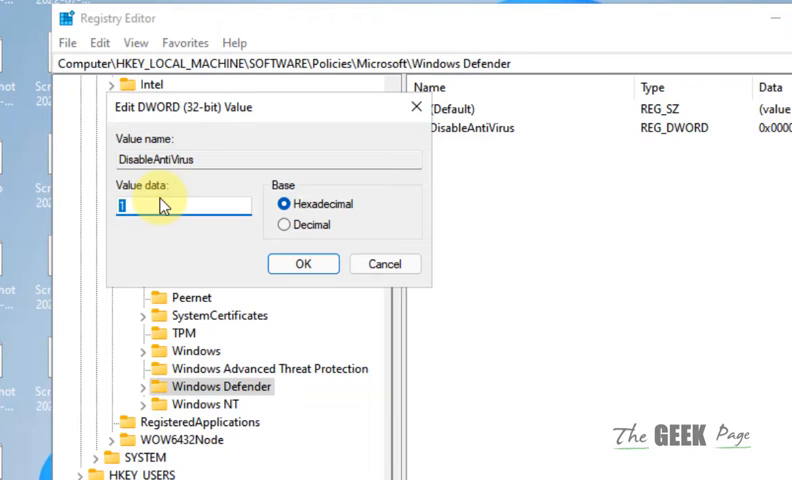
pyautogui.click(302, 263)
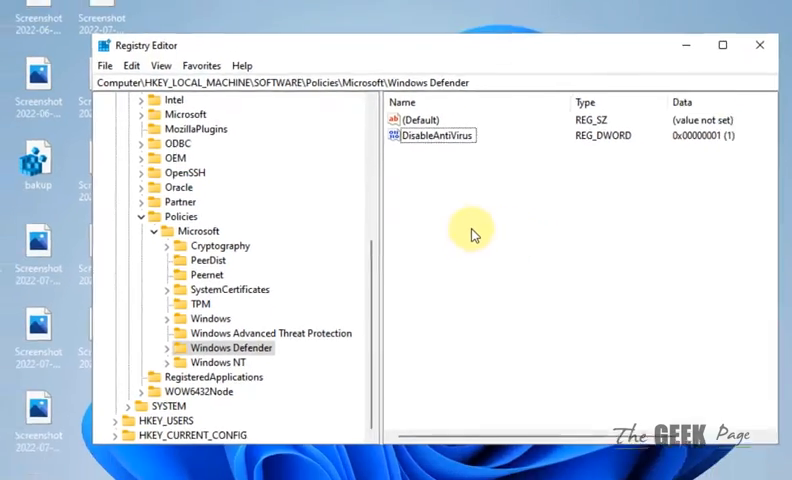
# - Minimize Registry Editor, search 'group po' and launch Edit group policy
pyautogui.click(759, 46)
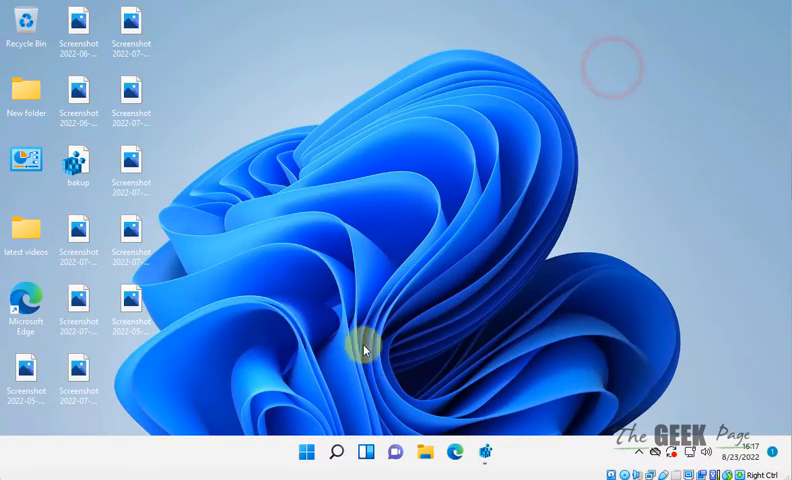
pyautogui.click(336, 452)
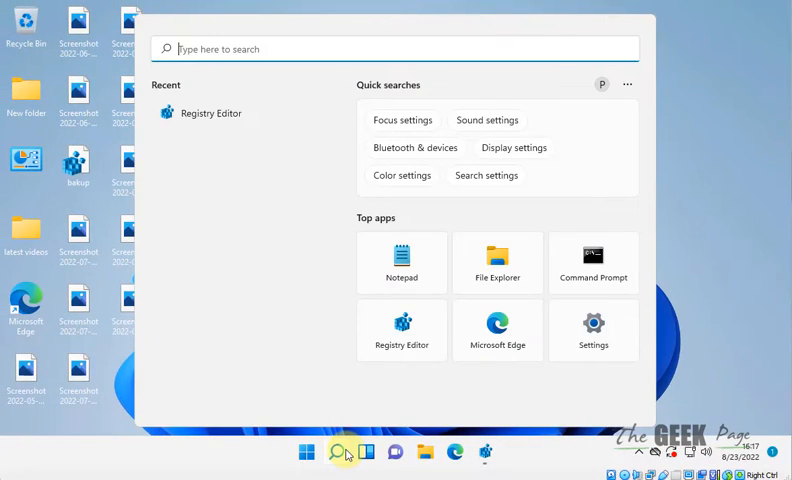
pyautogui.write('group policy')
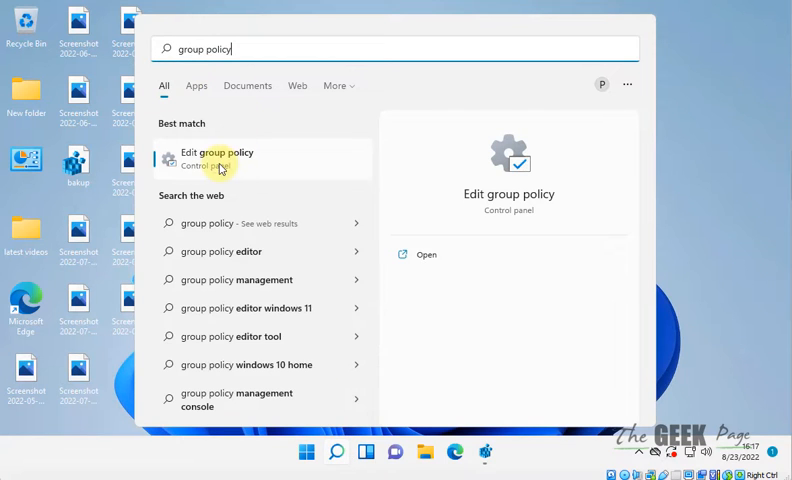
pyautogui.click(217, 158)
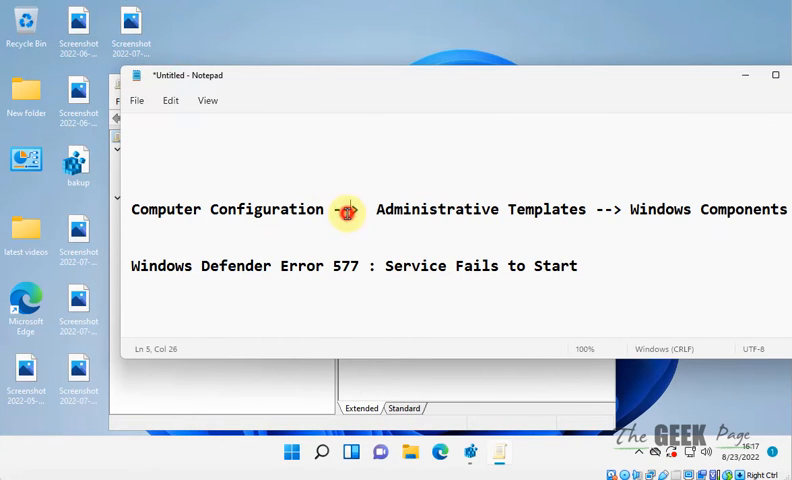
# - Expand Computer Configuration > Administrative Templates > Windows Components
pyautogui.moveTo(347, 209); pyautogui.dragTo(760, 209)
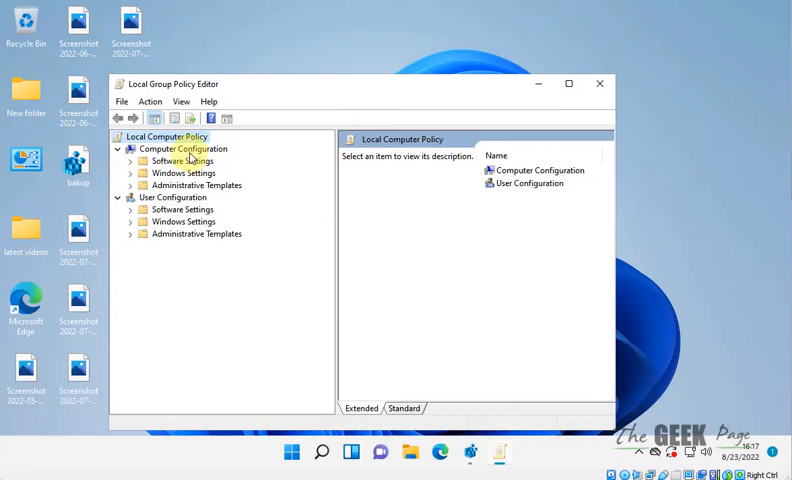
pyautogui.click(568, 83)
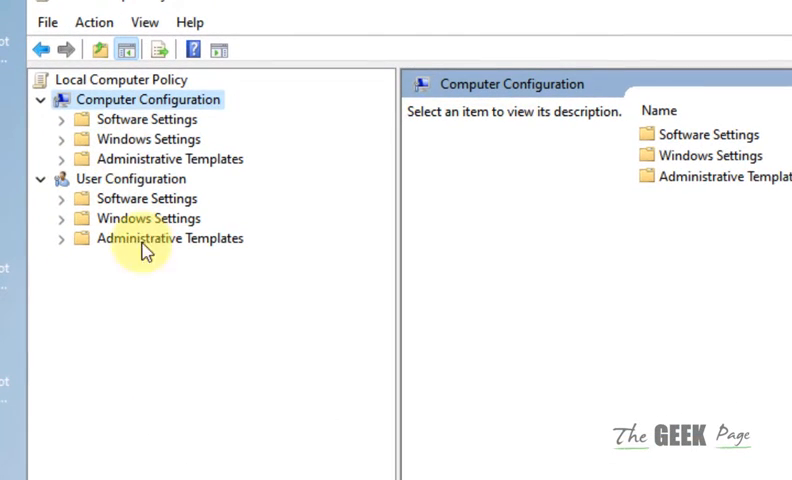
pyautogui.moveTo(85, 162)
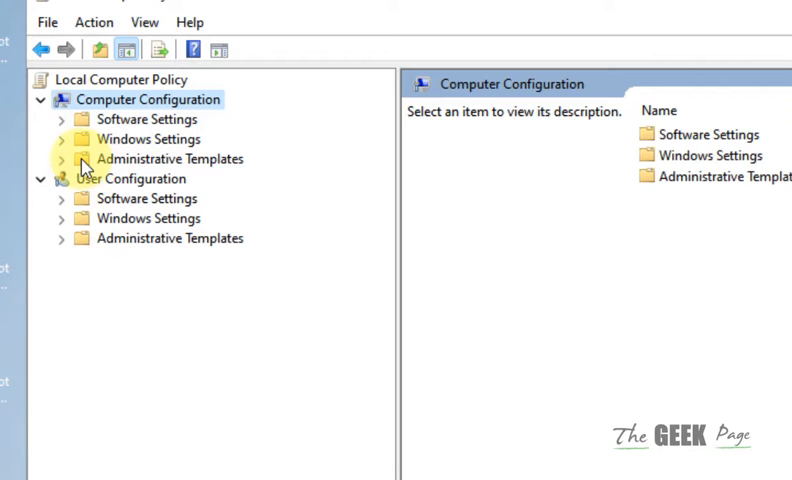
pyautogui.click(61, 159)
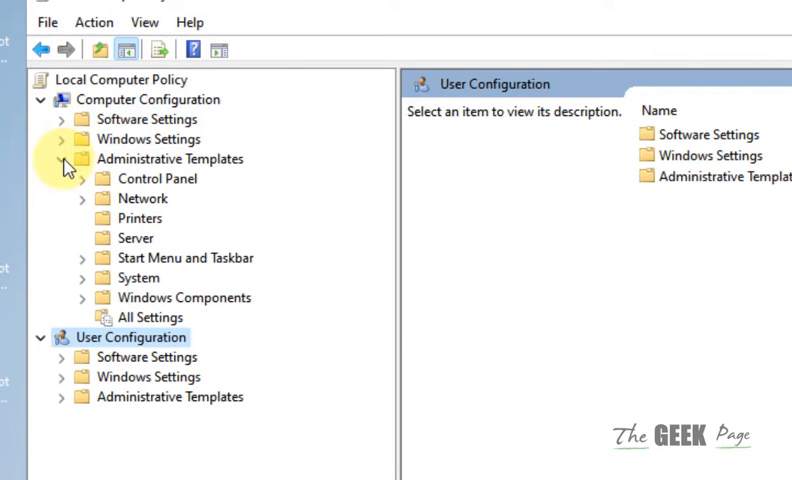
pyautogui.click(184, 297)
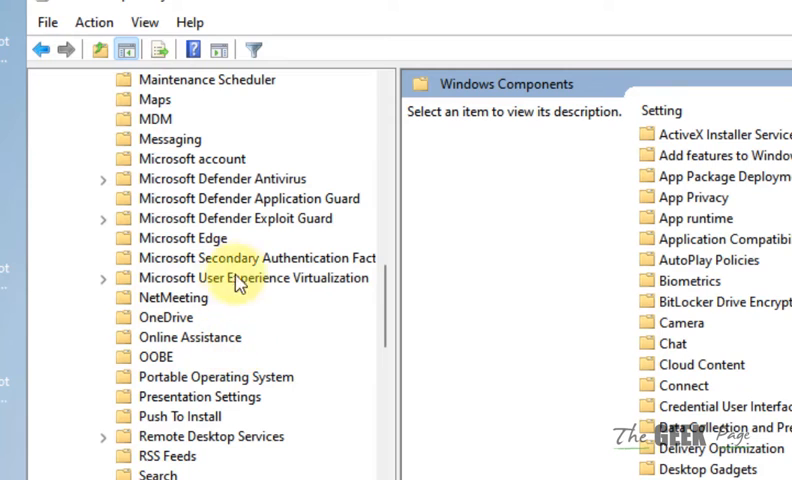
# - Select Microsoft Defender Antivirus and view Turn off Microsoft Defender Antivirus
pyautogui.click(224, 178)
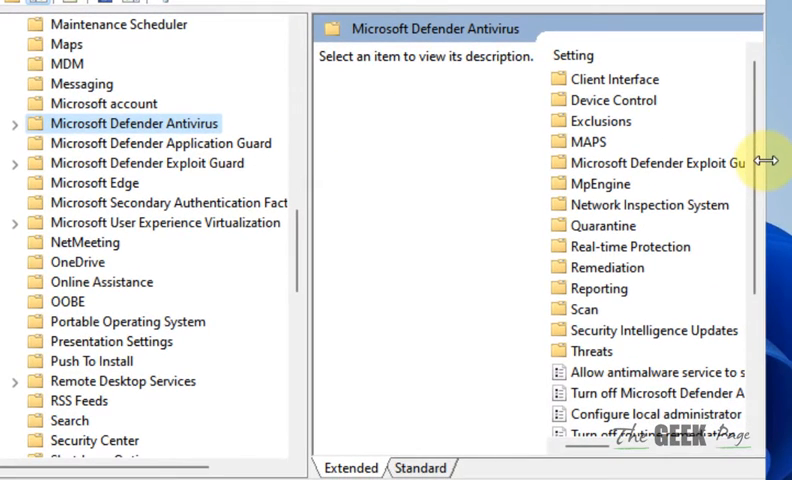
pyautogui.scroll(-3)
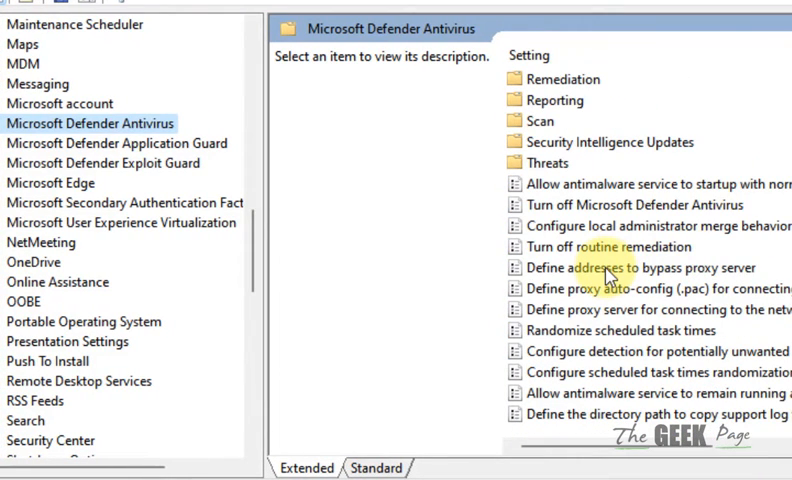
pyautogui.click(629, 205)
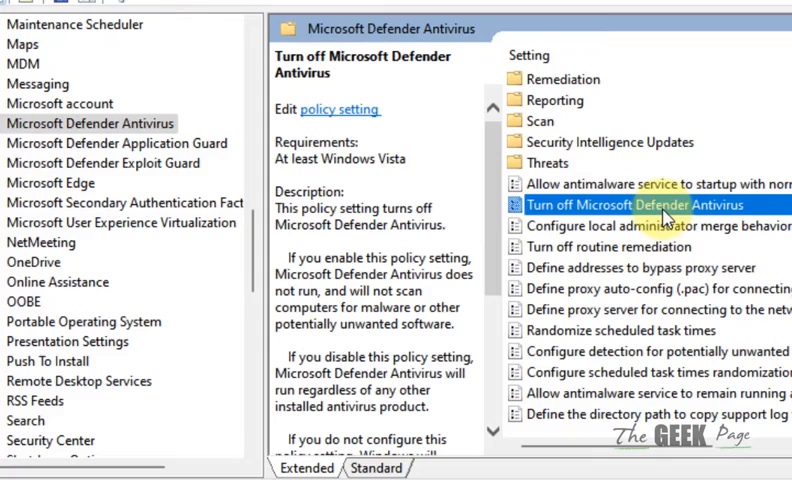